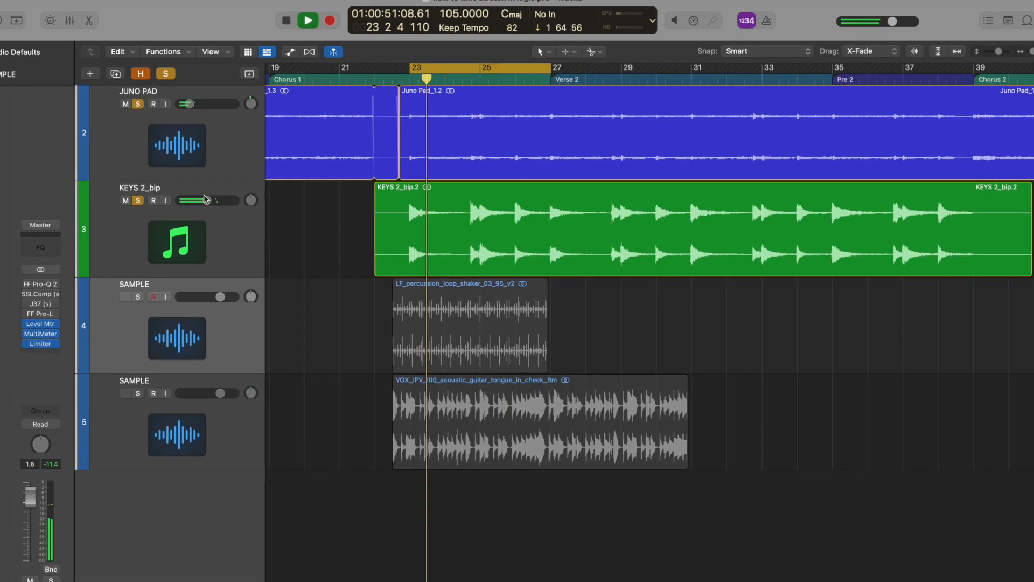
Adjust the keys track volume slider in the track header
{"action": "left_click_drag", "start_coordinate": [211, 200], "coordinate": [192, 198]}
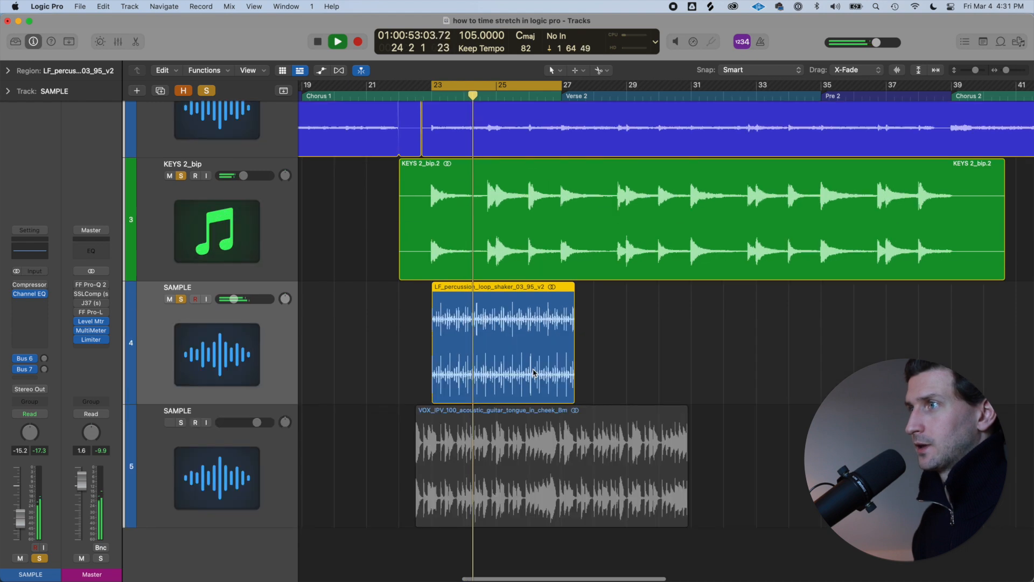
Option-drag the shaker loop's corner to time-stretch it shorter onto the bar grid
{"action": "left_click", "coordinate": [337, 41]}
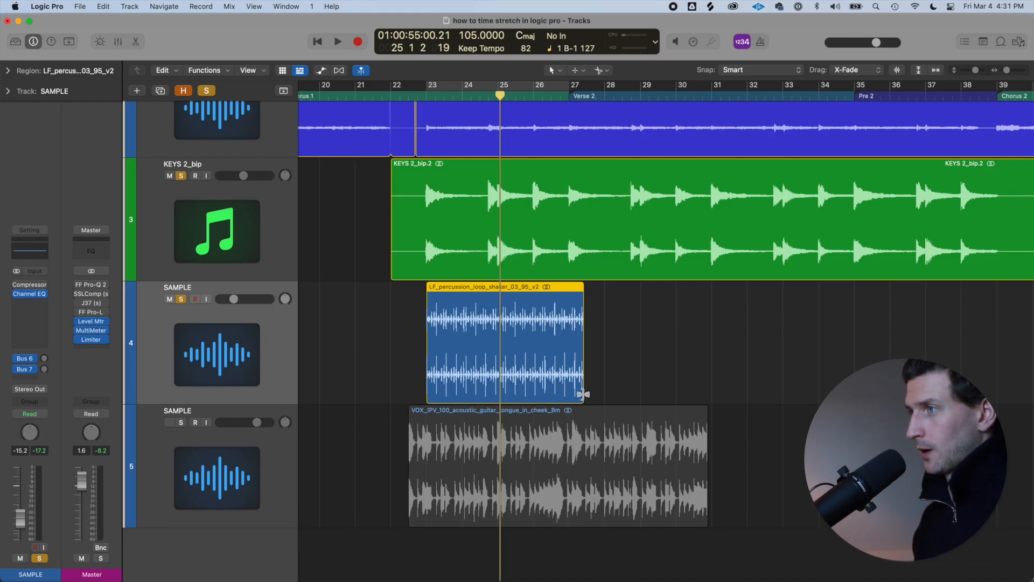
{"action": "left_click_drag", "start_coordinate": [583, 395], "coordinate": [586, 394]}
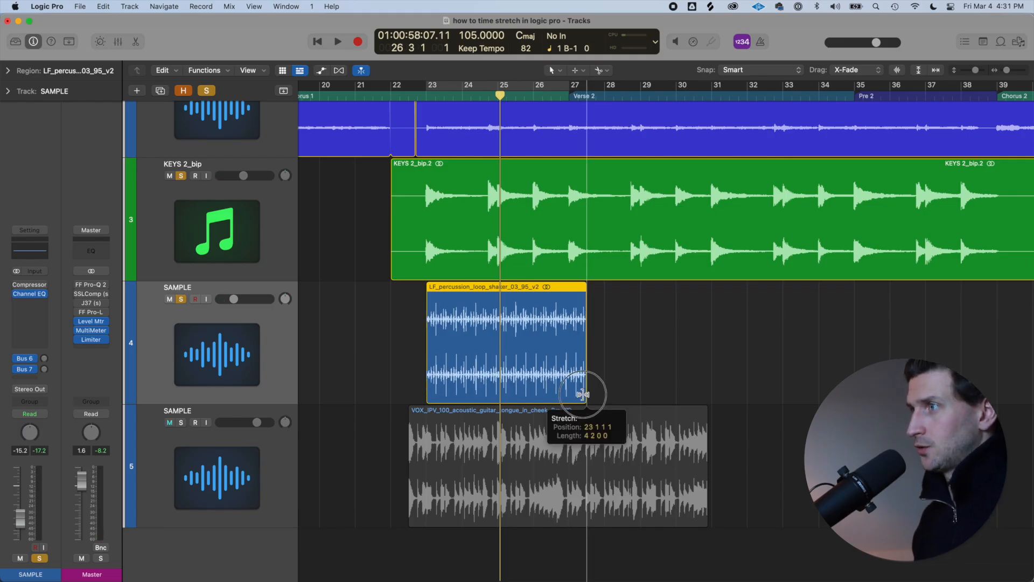
{"action": "left_click_drag", "start_coordinate": [583, 394], "coordinate": [565, 394]}
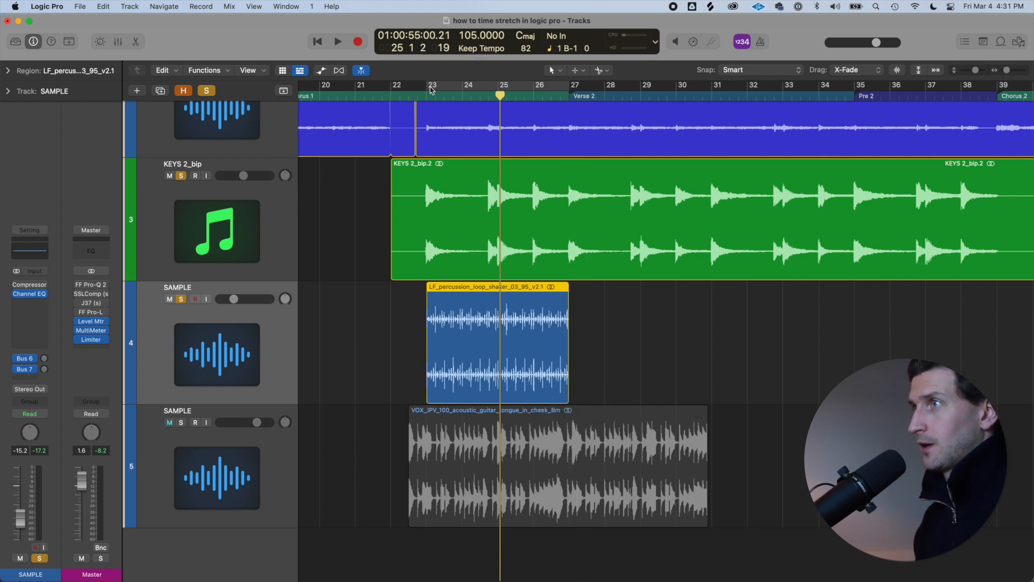
Audition against the project, then stretch the shaker loop out to bar 31
{"action": "left_click", "coordinate": [337, 41]}
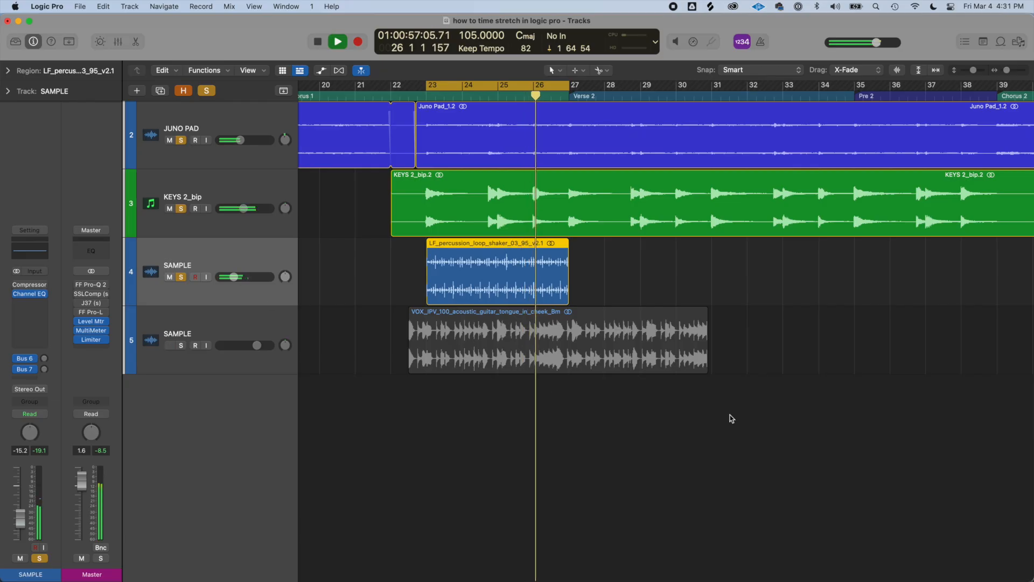
{"action": "left_click_drag", "start_coordinate": [568, 271], "coordinate": [709, 298]}
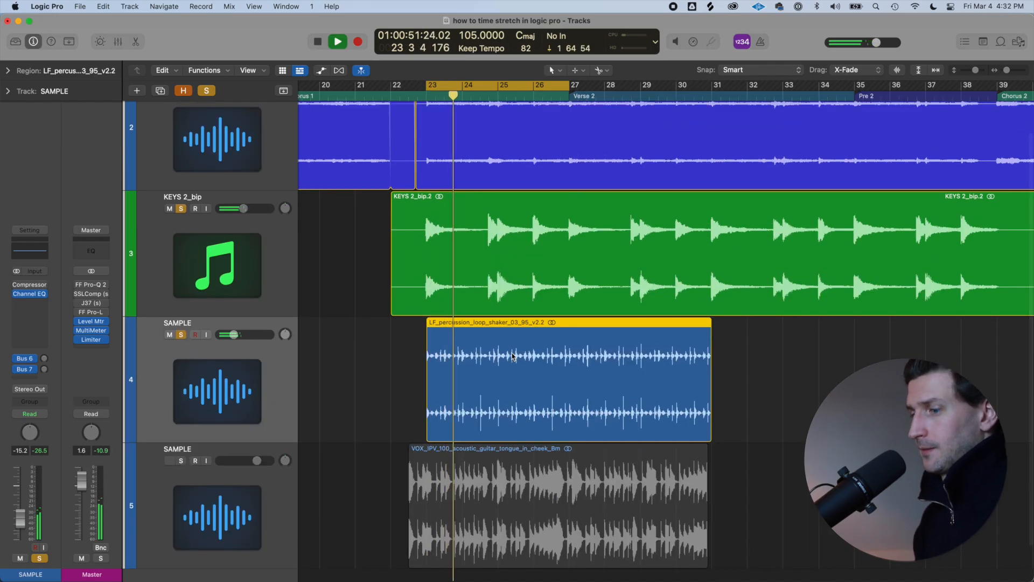
{"action": "left_click", "coordinate": [338, 41]}
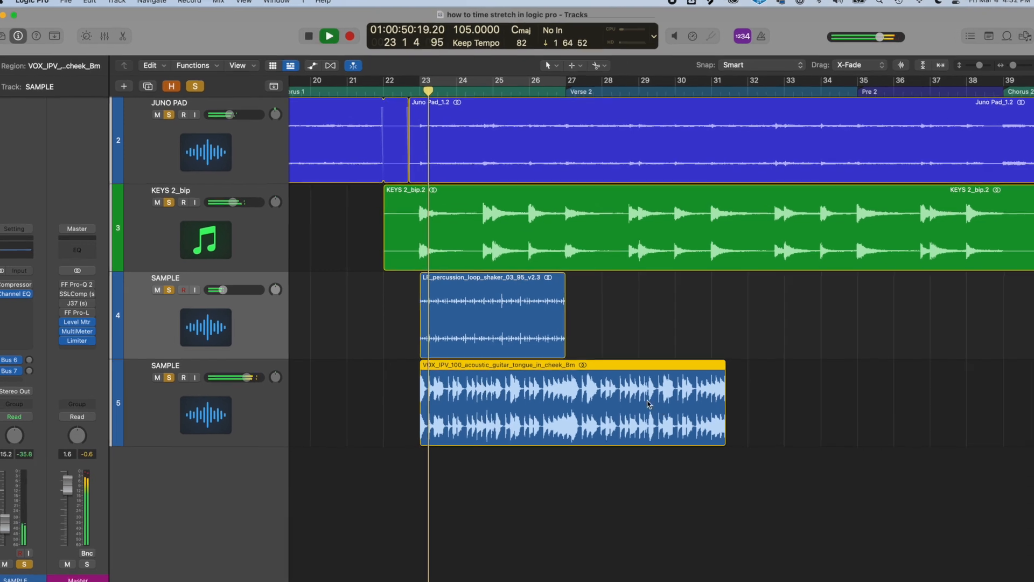
Stretch the acoustic guitar loop so it runs from bar 23 out to bar 31
{"action": "left_click", "coordinate": [181, 119]}
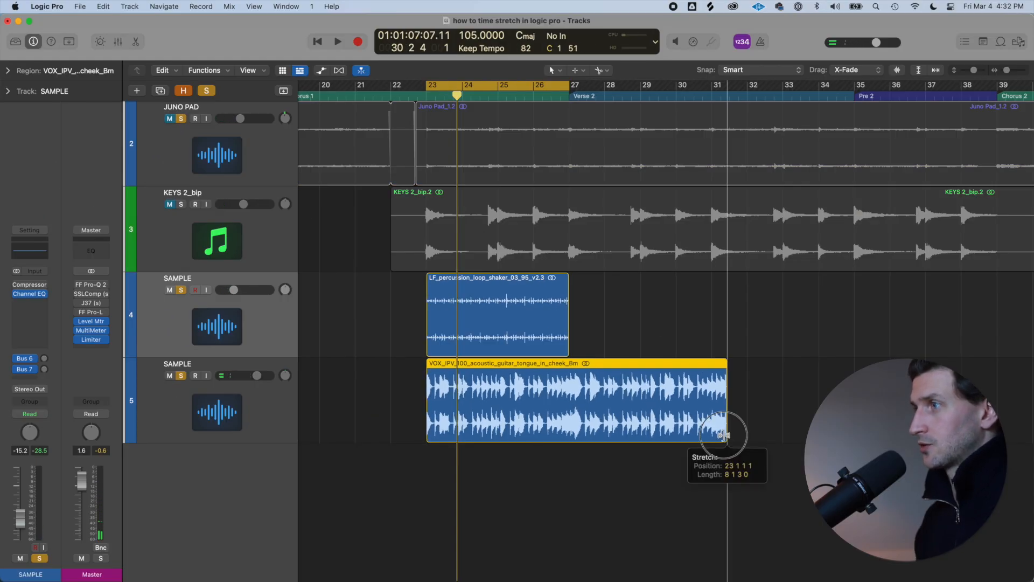
{"action": "left_click_drag", "start_coordinate": [725, 436], "coordinate": [709, 407]}
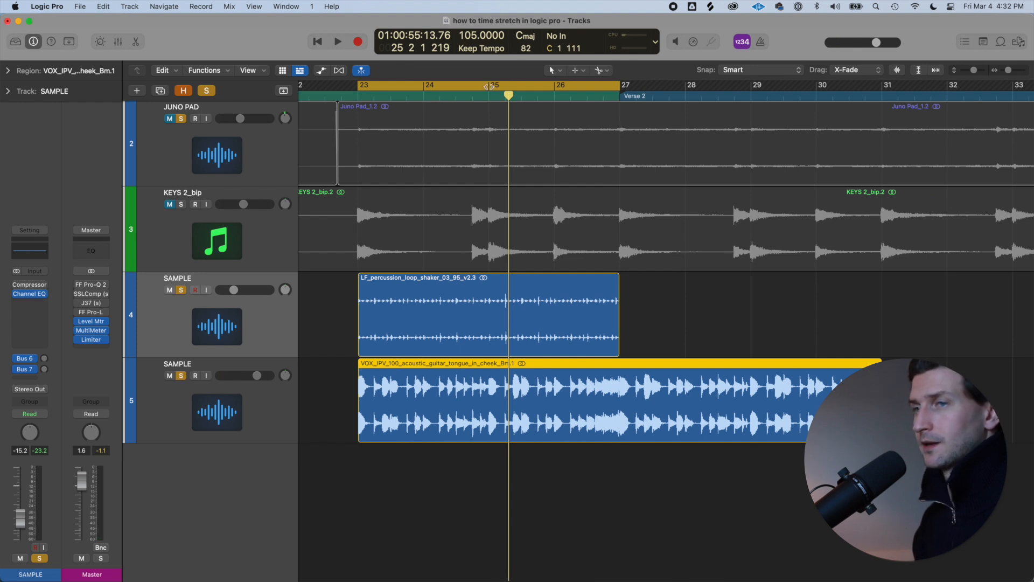
{"action": "mouse_move", "coordinate": [270, 241]}
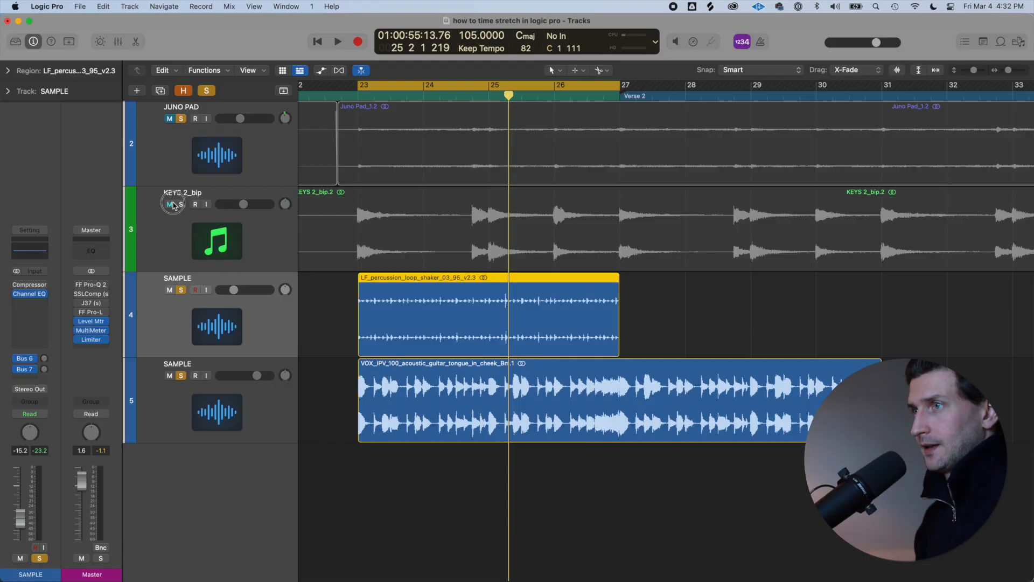
Run the Time and Pitch Machine on the keys audio with original tempo 120 bpm
{"action": "left_click", "coordinate": [180, 204]}
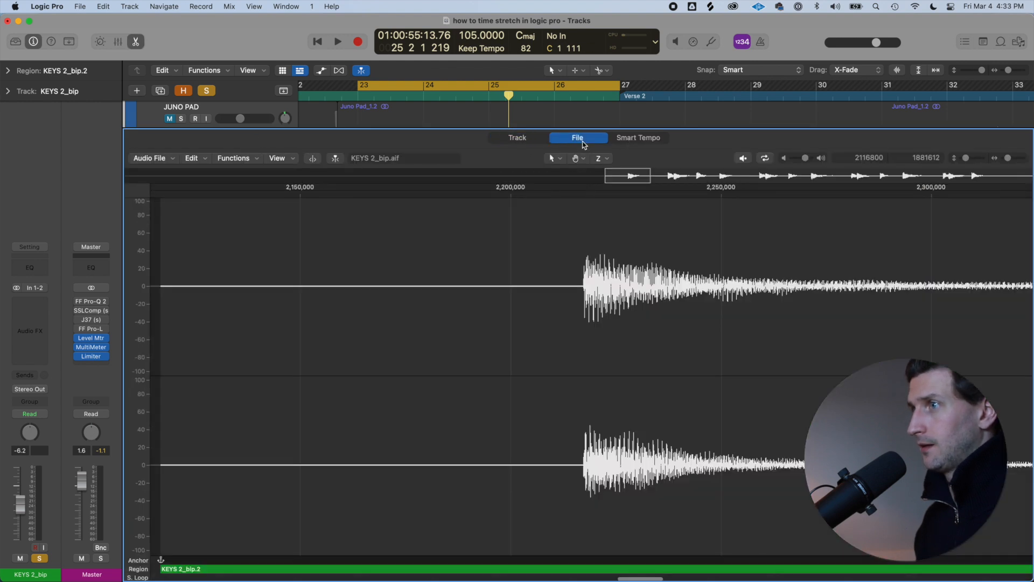
{"action": "left_click", "coordinate": [234, 157]}
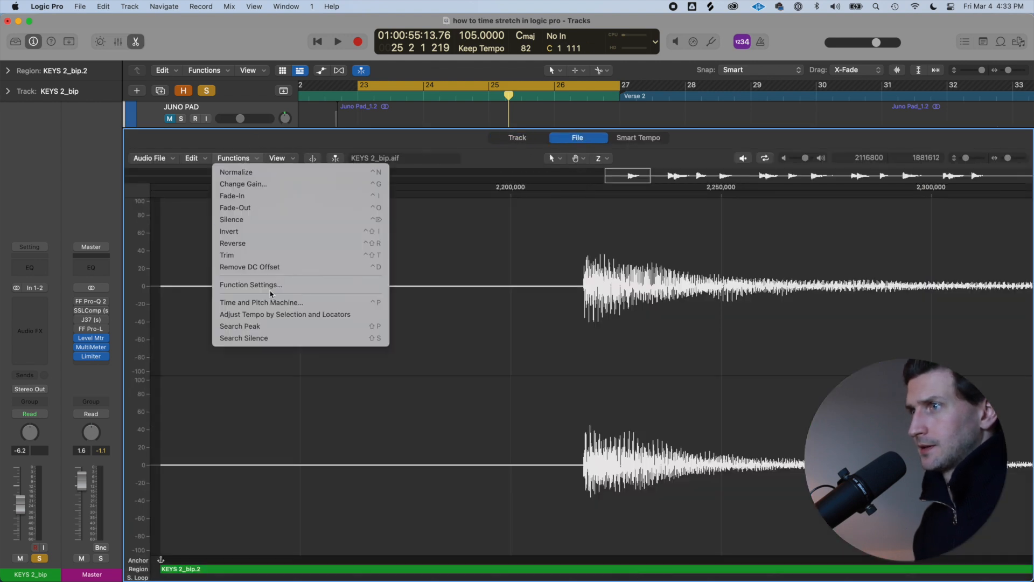
{"action": "left_click", "coordinate": [261, 302]}
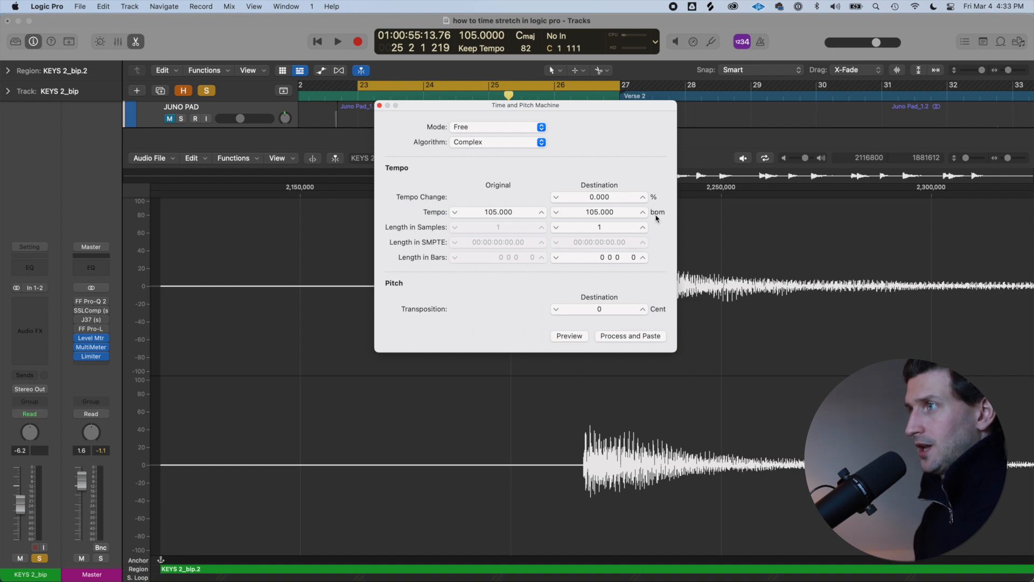
{"action": "type", "text": "120"}
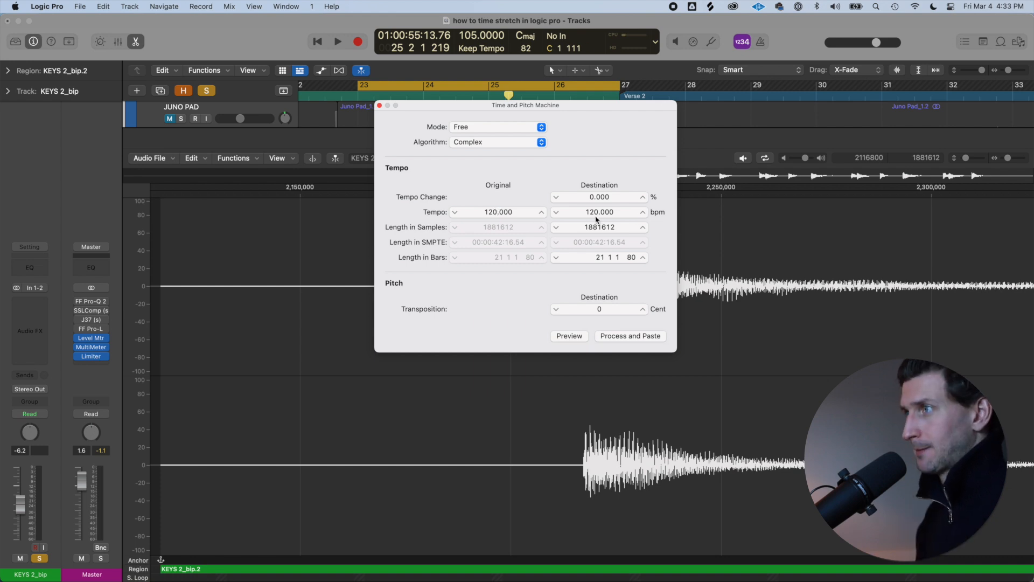
{"action": "type", "text": "1"}
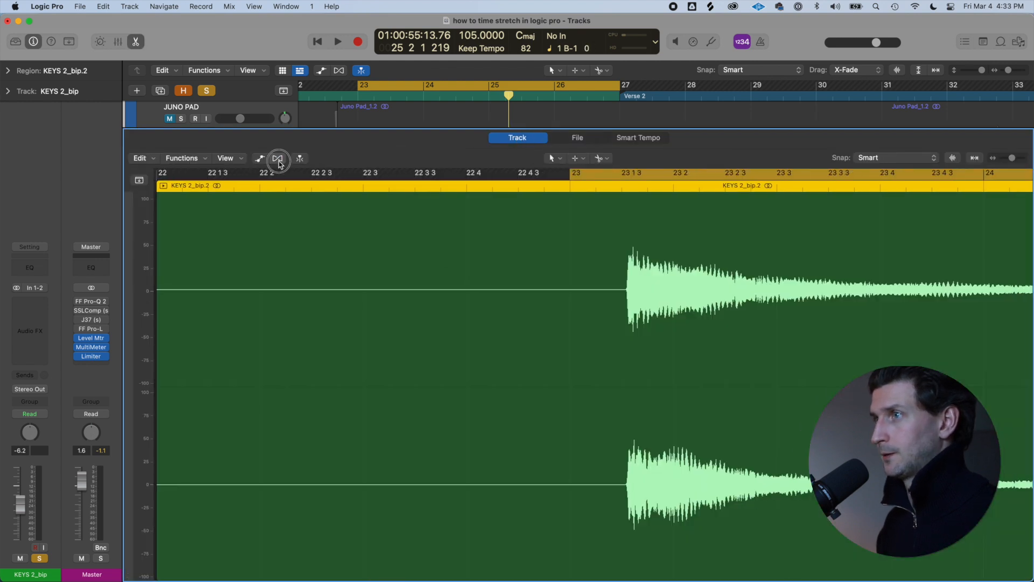
Enable Flex on the keys region with the Flex Time - Slicing algorithm
{"action": "left_click", "coordinate": [277, 159]}
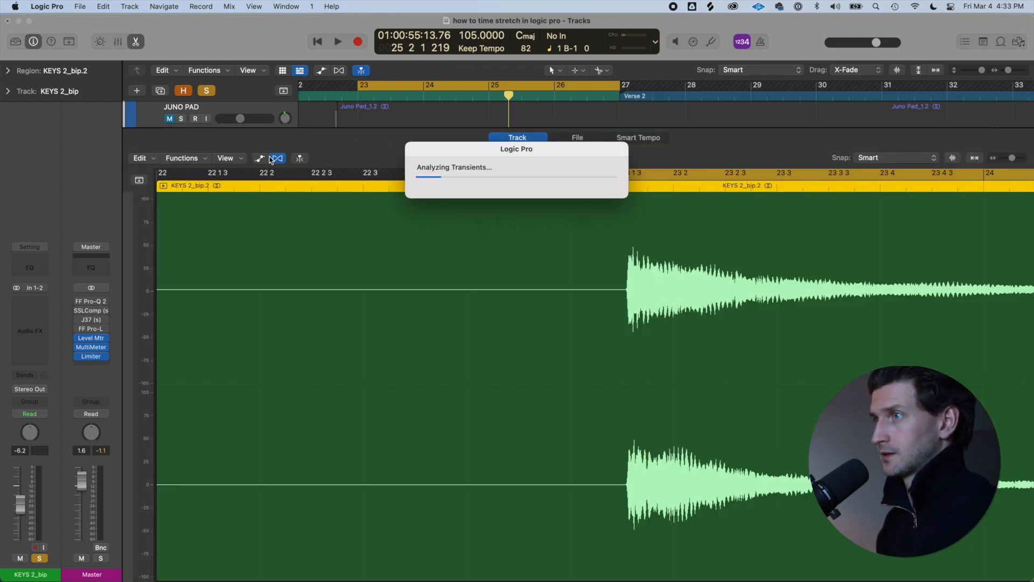
{"action": "left_click", "coordinate": [277, 158]}
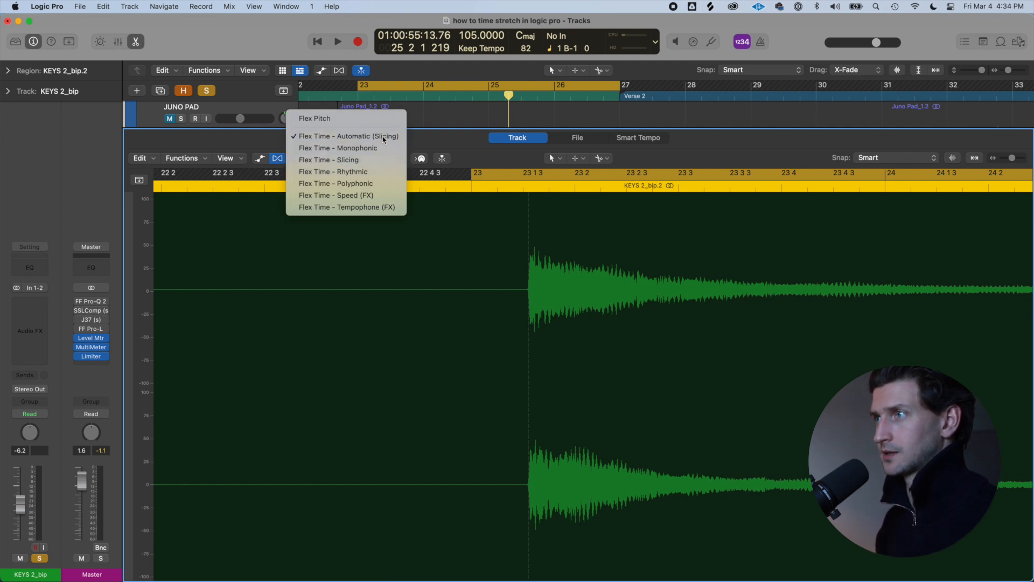
{"action": "left_click", "coordinate": [329, 160]}
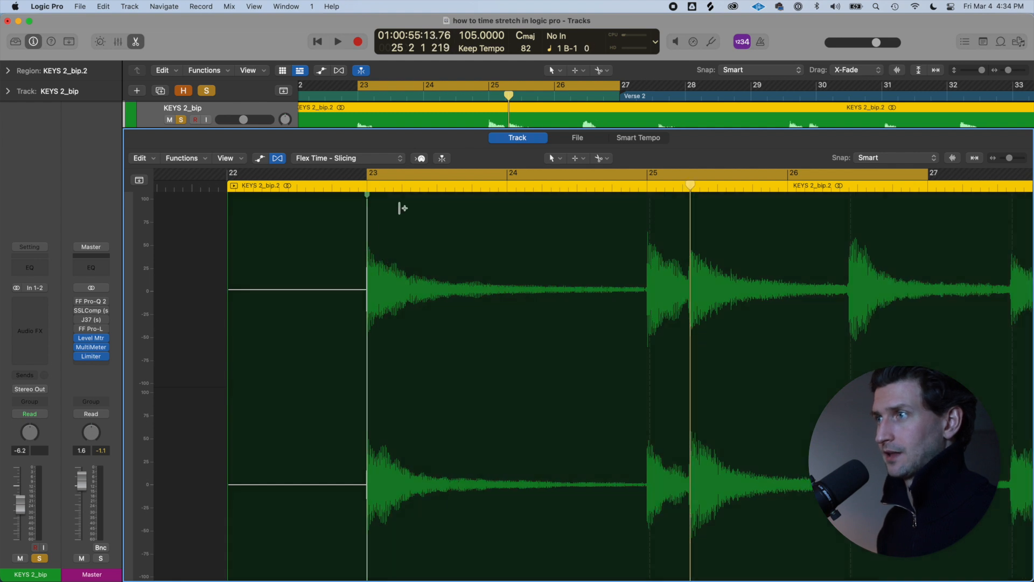
Drag the second keys hit onto bar 24 and add a flex marker at the next hit
{"action": "left_click", "coordinate": [338, 41]}
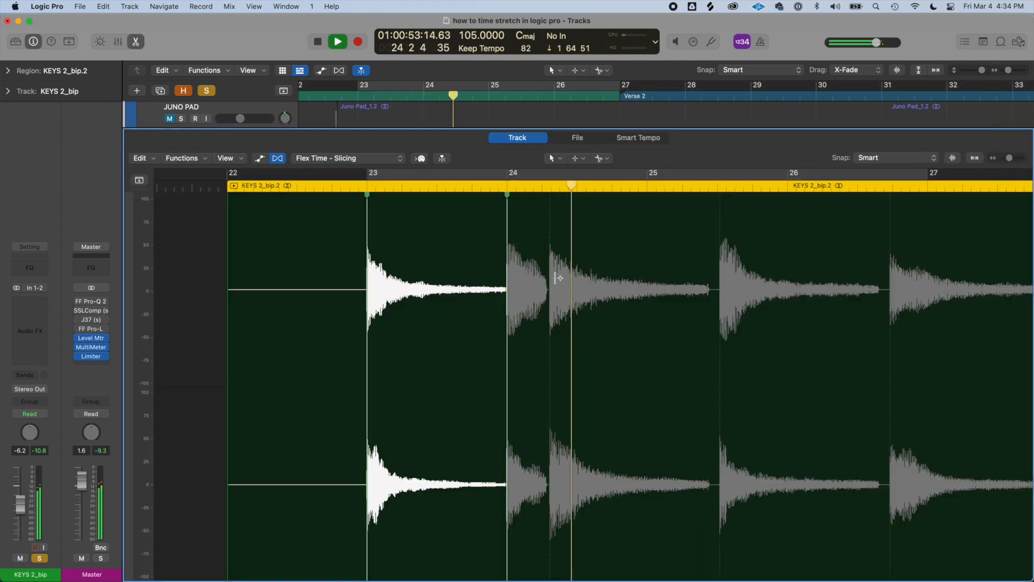
{"action": "left_click", "coordinate": [317, 42]}
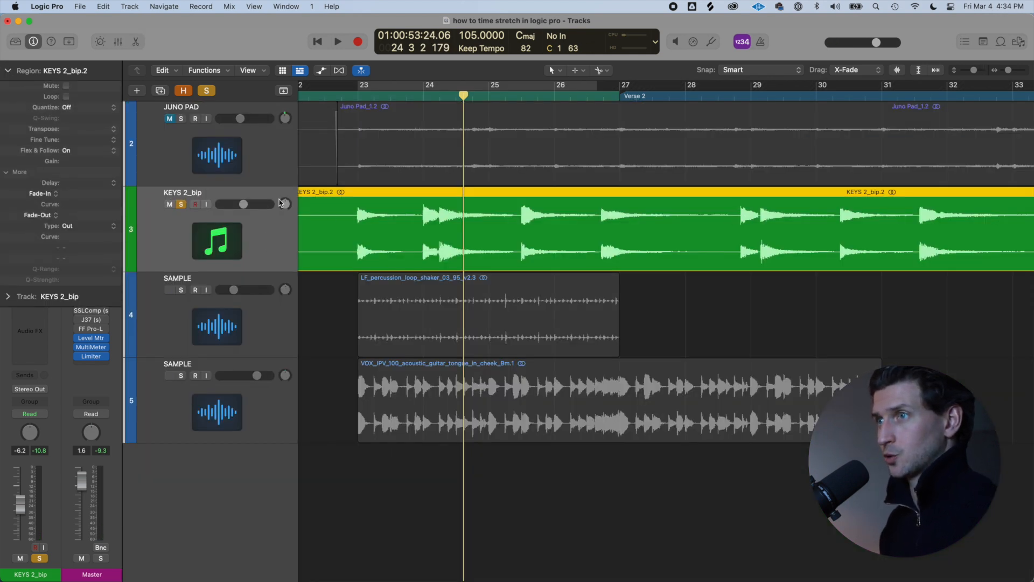
Split the KEYS 2_bip region at its transients with the Scissors tool
{"action": "left_click", "coordinate": [69, 106]}
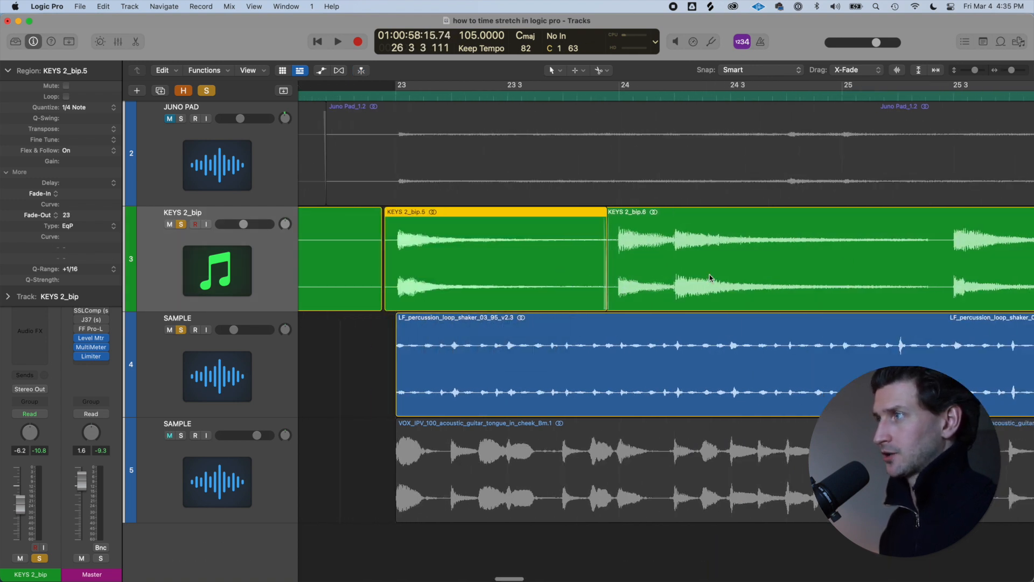
Stretch the first keys piece so its hit lands on the 105 bpm beat
{"action": "left_click_drag", "start_coordinate": [709, 277], "coordinate": [707, 270]}
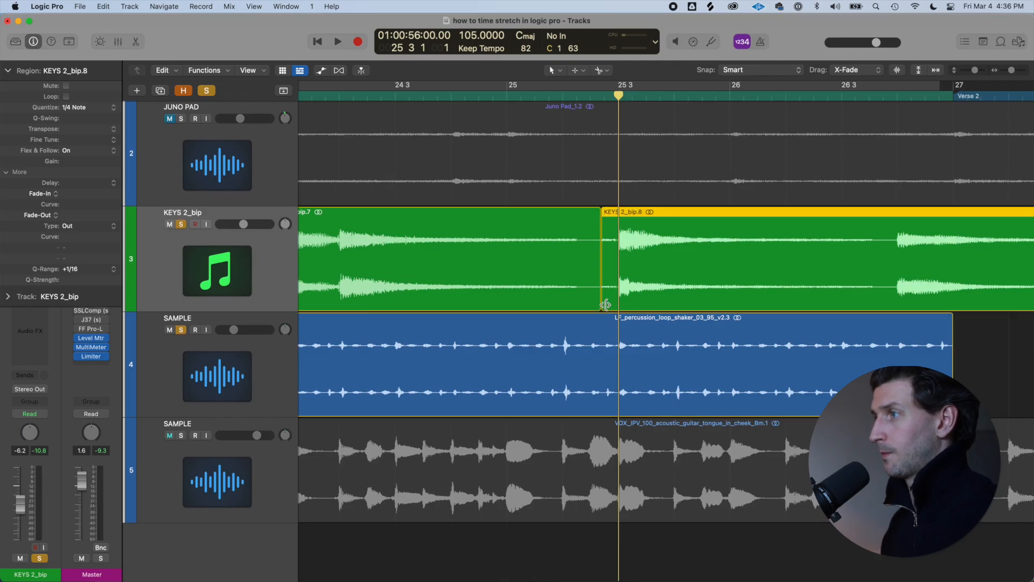
{"action": "left_click_drag", "start_coordinate": [605, 304], "coordinate": [575, 295]}
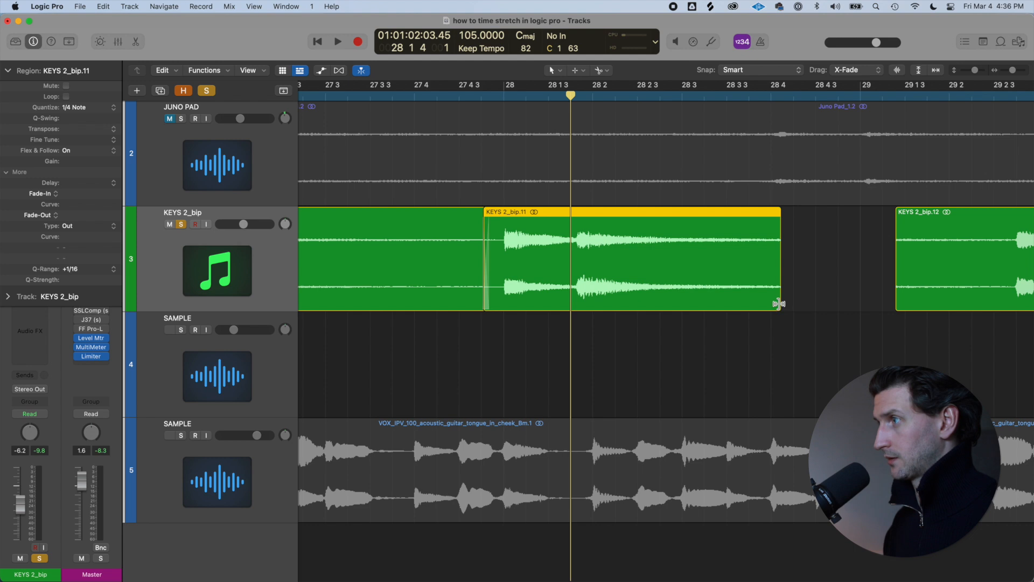
Stretch the next keys piece to end on the grid and butt the following piece against it
{"action": "left_click_drag", "start_coordinate": [778, 304], "coordinate": [764, 305]}
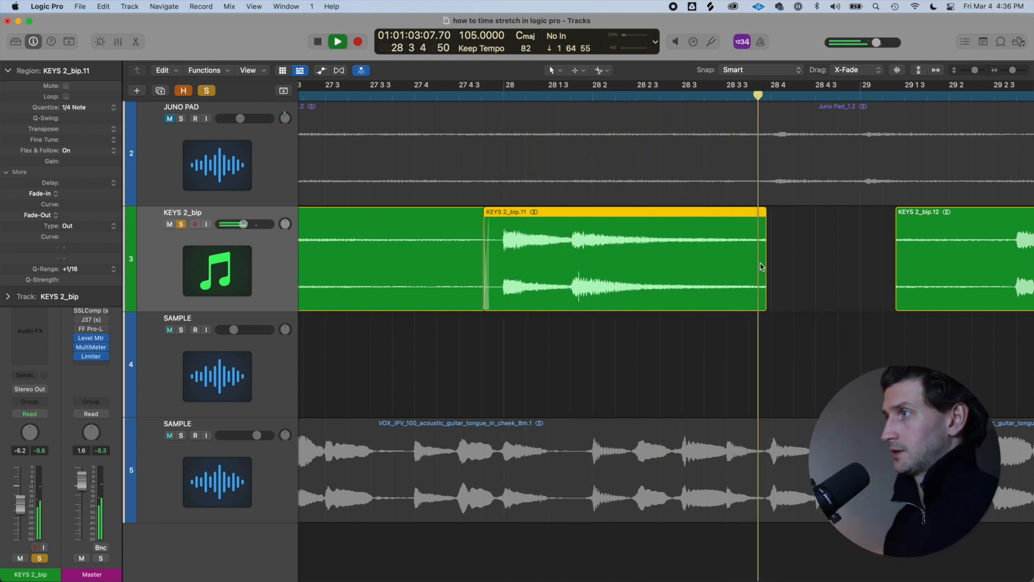
{"action": "left_click_drag", "start_coordinate": [858, 271], "coordinate": [729, 276]}
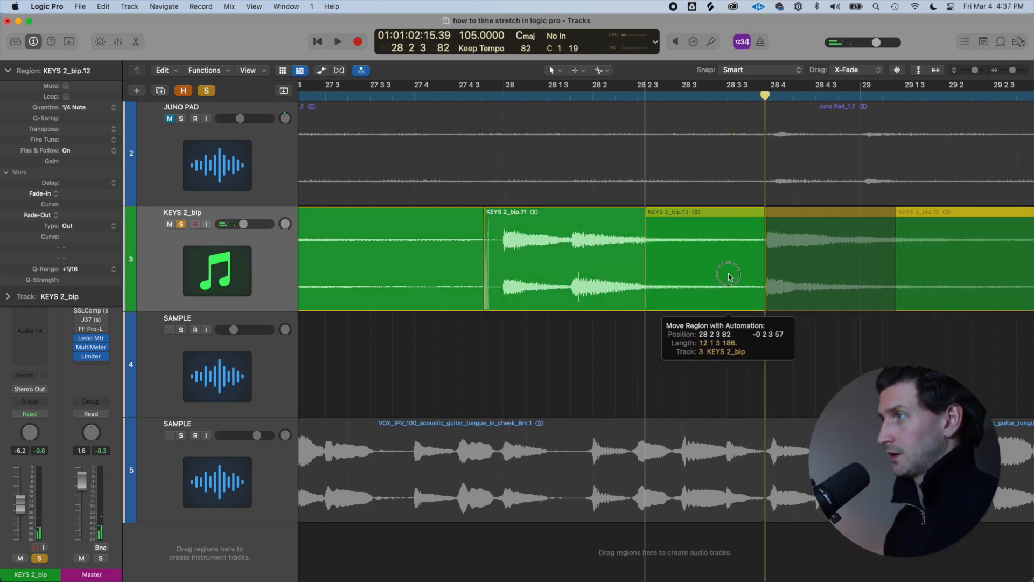